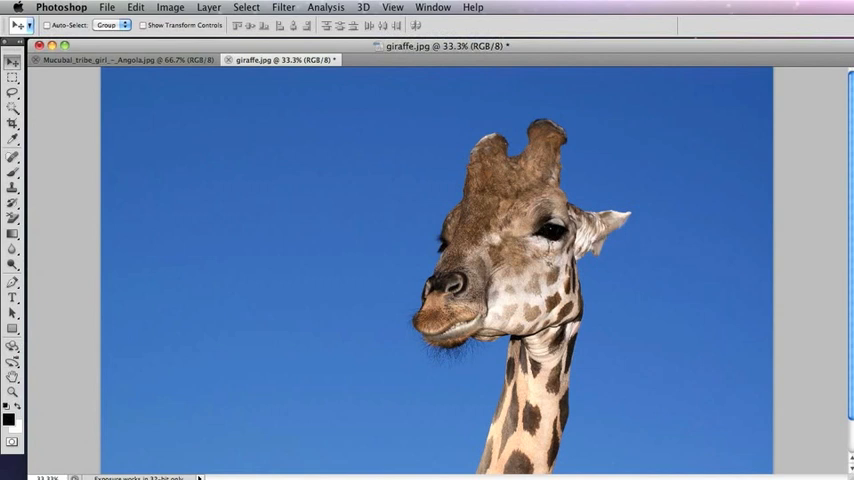
Step: Convert the giraffe photo's locked Background into the editable Layer 0
{"action": "left_click", "coordinate": [13, 76]}
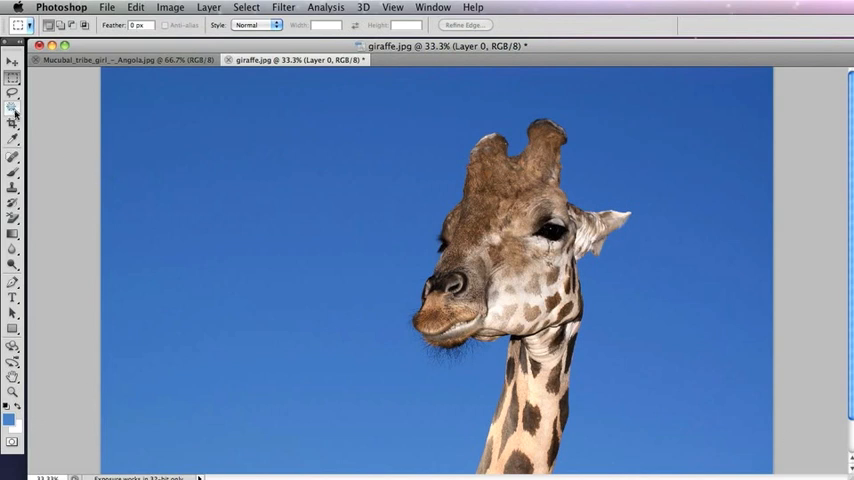
Step: Select the blue sky around the giraffe with the Magic Wand at tolerance 100
{"action": "left_click", "coordinate": [13, 111]}
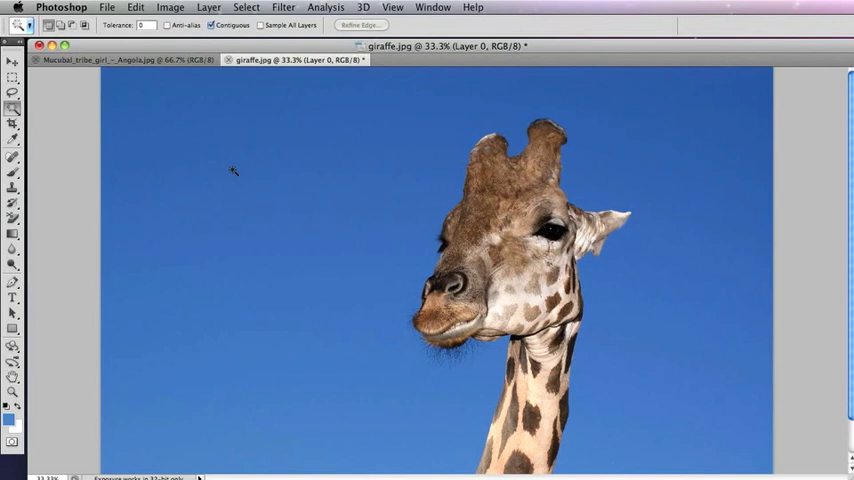
{"action": "mouse_move", "coordinate": [391, 191]}
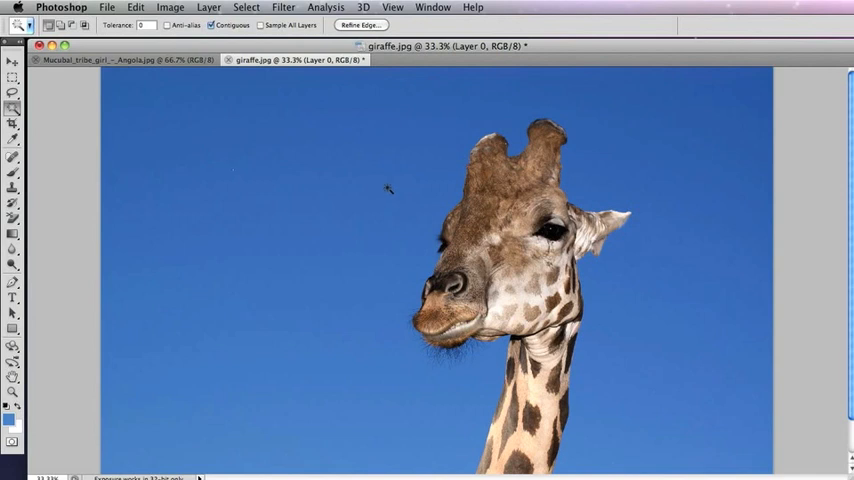
{"action": "mouse_move", "coordinate": [240, 166]}
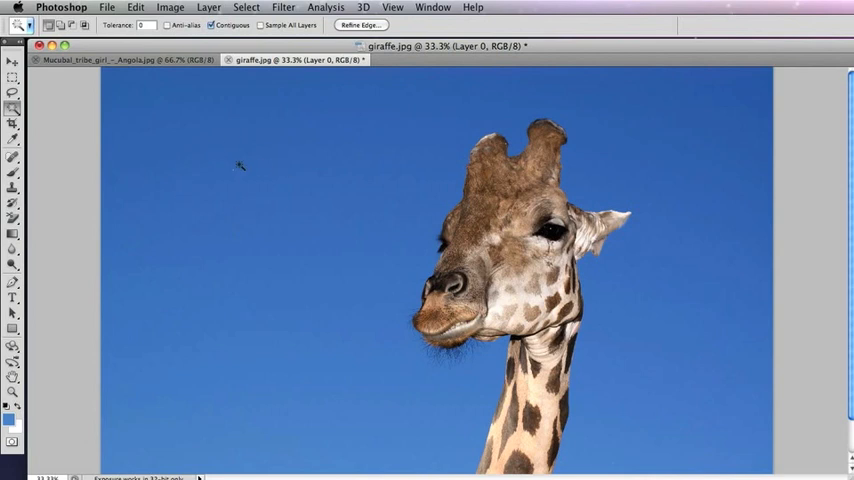
{"action": "mouse_move", "coordinate": [245, 196]}
{"action": "type", "text": "255"}
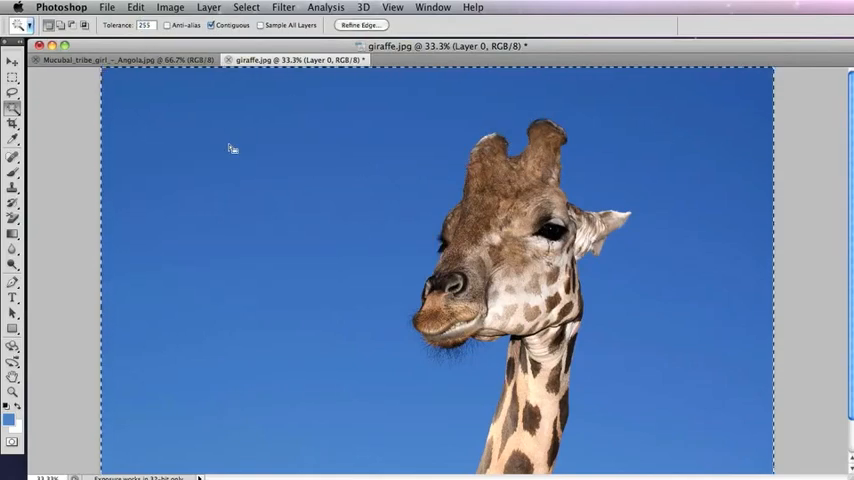
{"action": "mouse_move", "coordinate": [187, 77]}
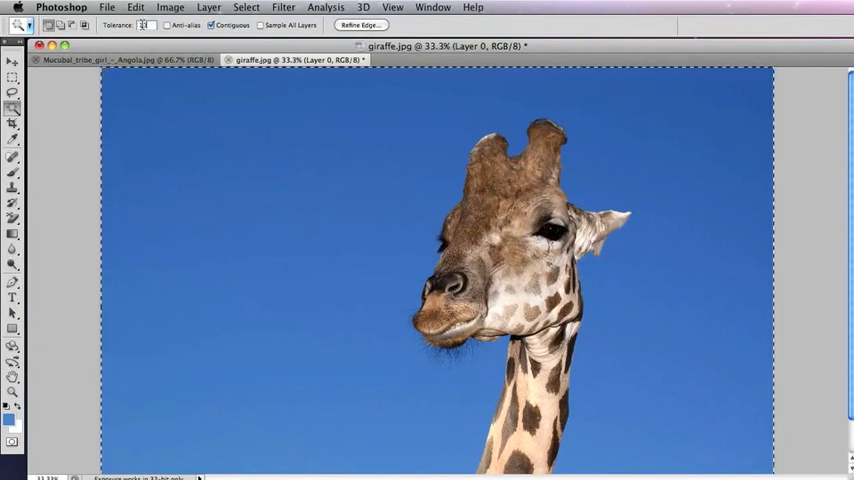
{"action": "left_click", "coordinate": [227, 181]}
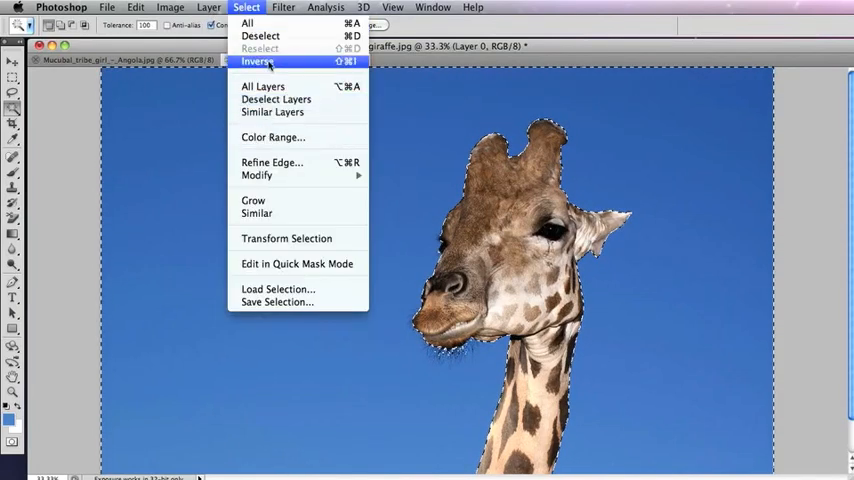
Step: Invert the sky selection to the giraffe and feather its edge by 1 pixel
{"action": "left_click", "coordinate": [257, 62]}
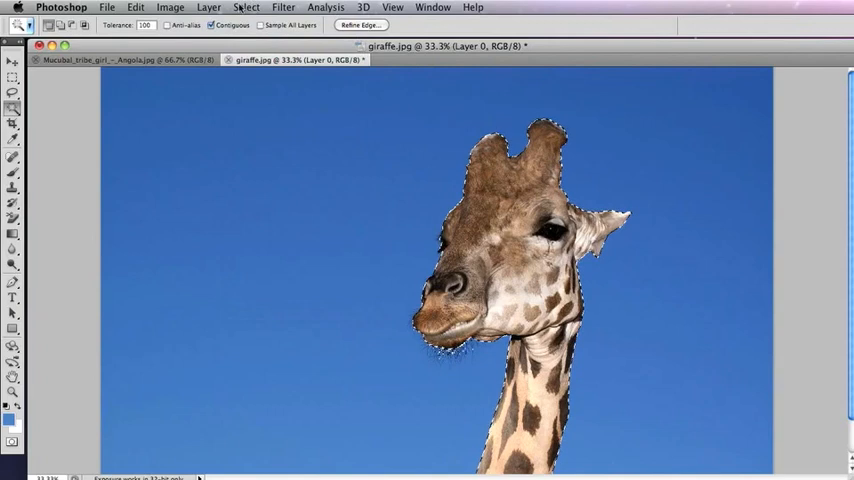
{"action": "left_click", "coordinate": [246, 7]}
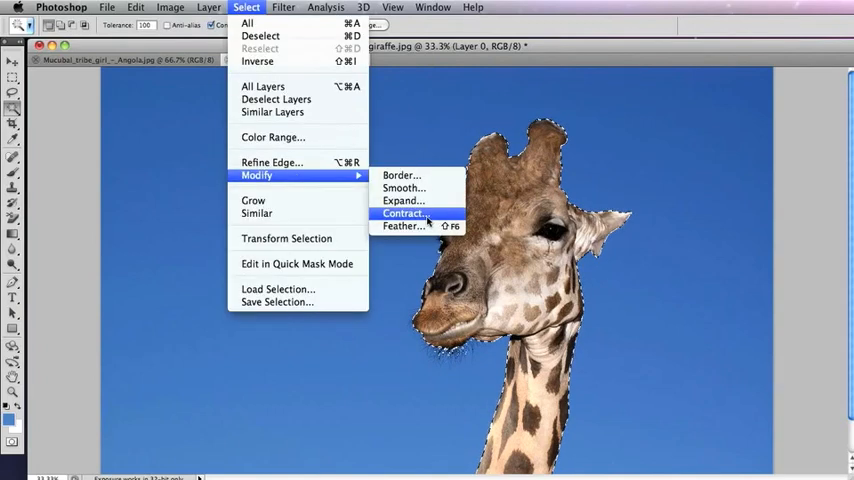
{"action": "left_click", "coordinate": [402, 225]}
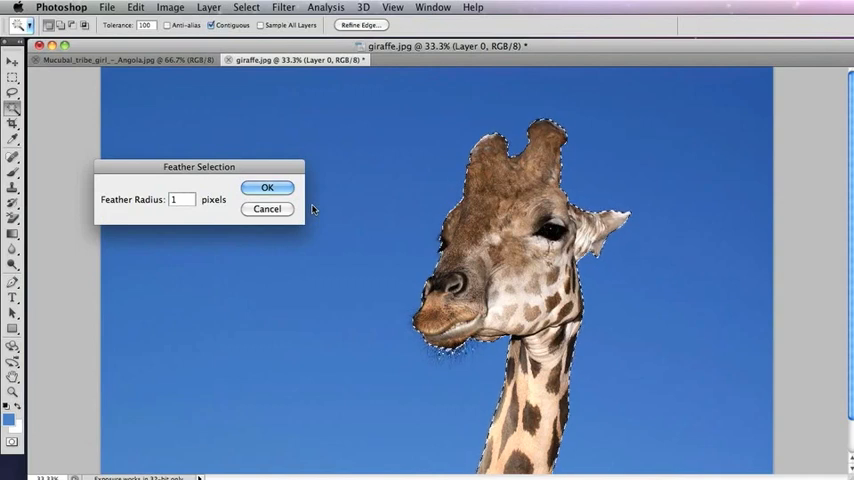
{"action": "left_click", "coordinate": [267, 188]}
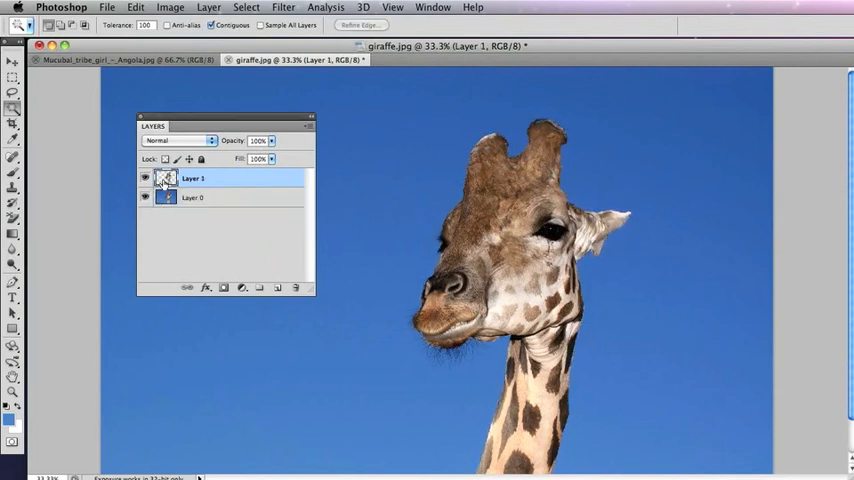
Step: Add a white-filled Layer 2 beneath the giraffe cut-out, then switch to the Mucubal girl photo
{"action": "left_click", "coordinate": [192, 197]}
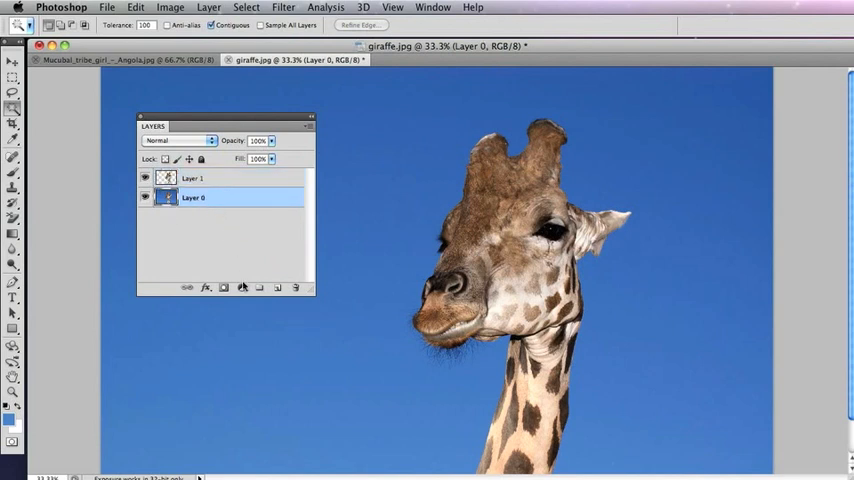
{"action": "left_click", "coordinate": [259, 288]}
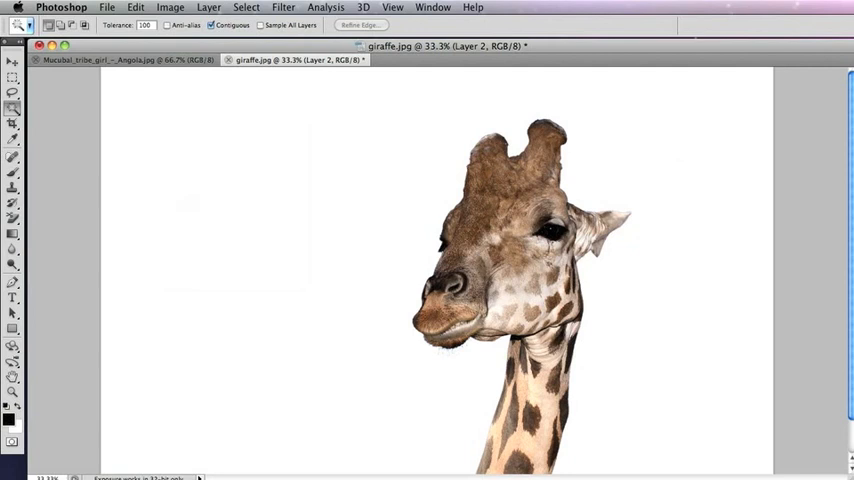
{"action": "left_click", "coordinate": [120, 59]}
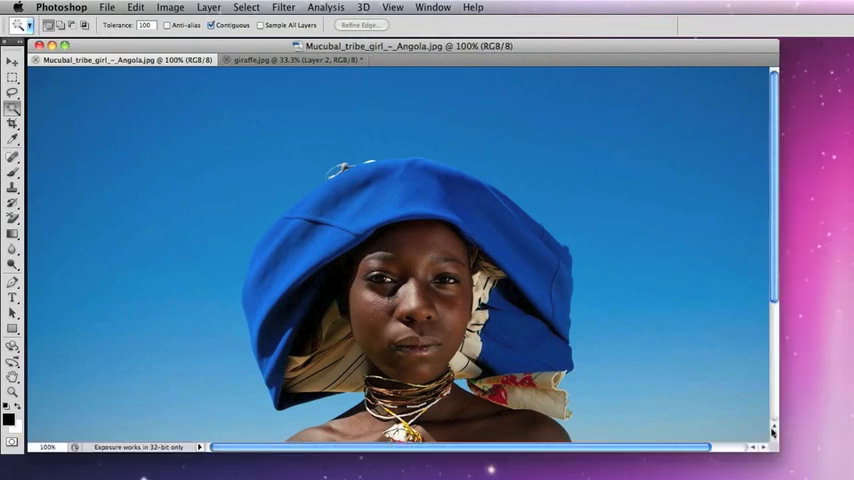
Step: Scroll the Angola girl photo down to show her torso
{"action": "scroll", "scroll_direction": "down", "scroll_amount": 3}
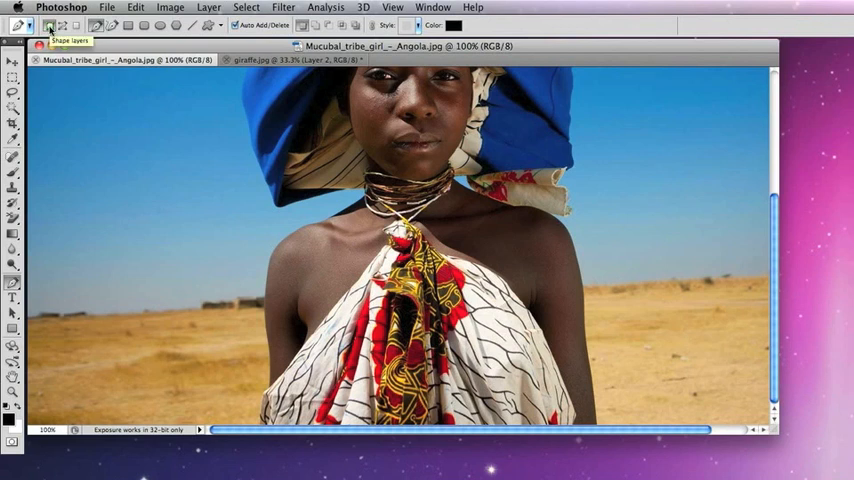
{"action": "mouse_move", "coordinate": [62, 25]}
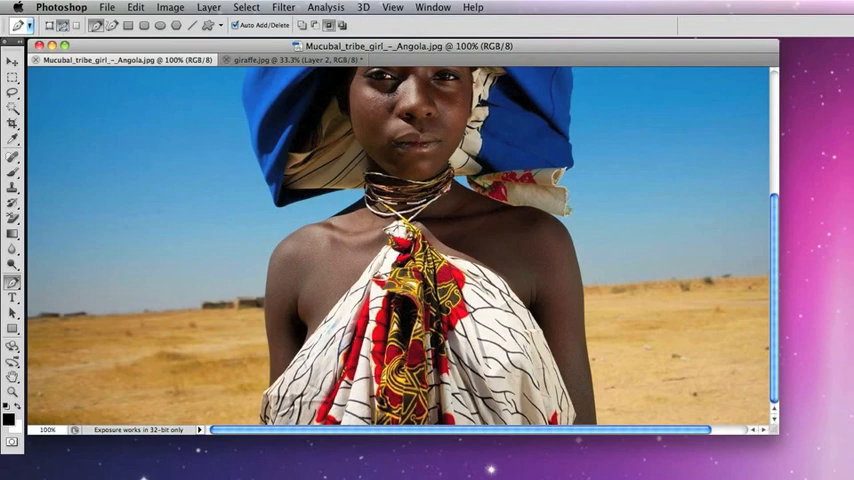
{"action": "mouse_move", "coordinate": [534, 262]}
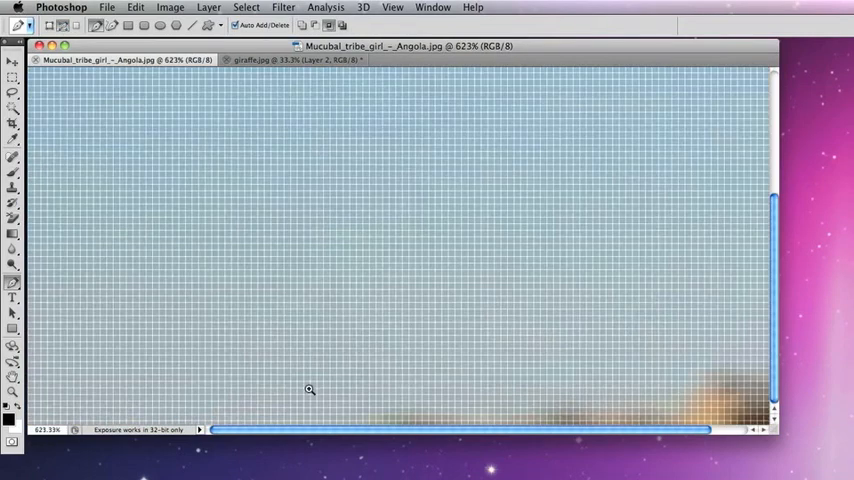
Step: Zoom in on the girl's arm and start the pen path along its edge
{"action": "left_click", "coordinate": [310, 390]}
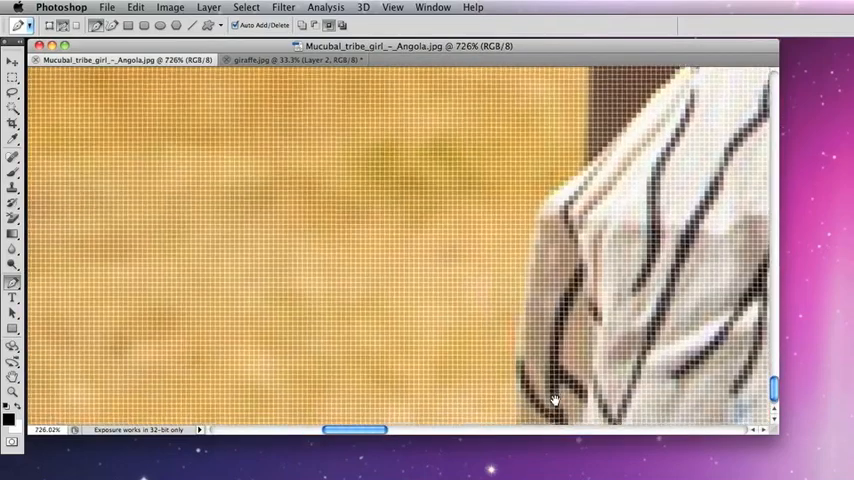
{"action": "scroll", "scroll_direction": "up", "scroll_amount": 3}
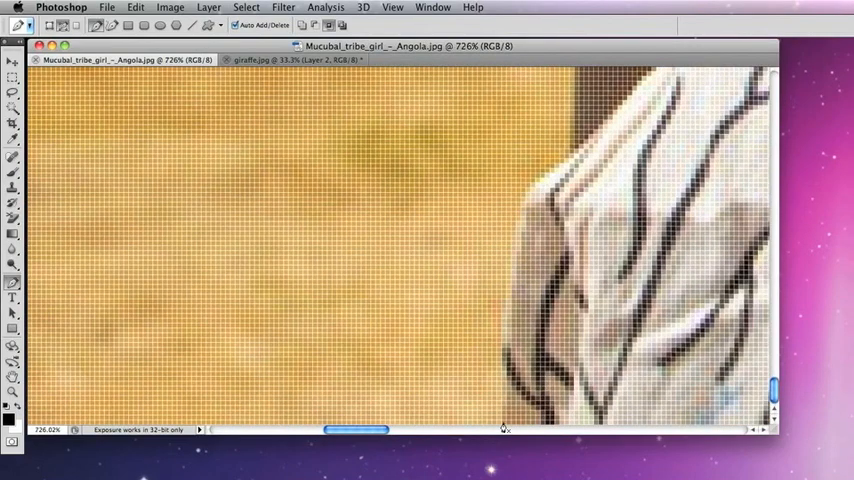
{"action": "left_click", "coordinate": [546, 188]}
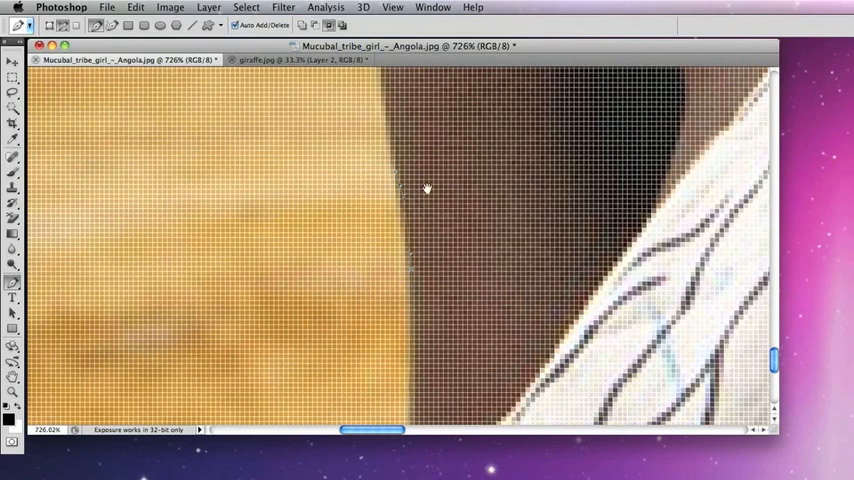
{"action": "mouse_move", "coordinate": [488, 283]}
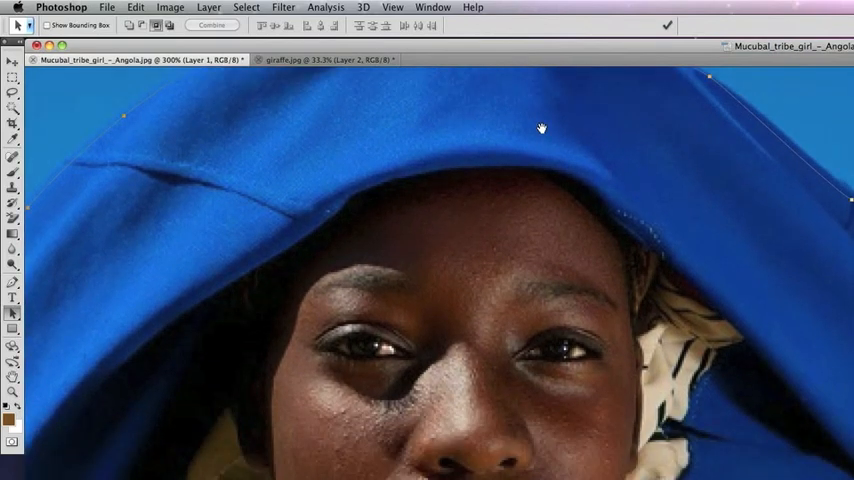
Step: Curve the path along the headwrap edge to close the girl's outline
{"action": "left_click_drag", "start_coordinate": [542, 128], "coordinate": [480, 365]}
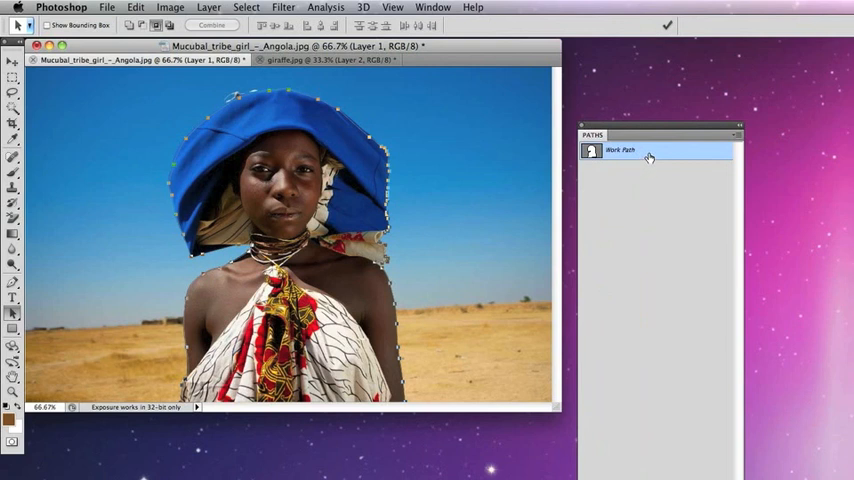
Step: Save the Work Path as Path 1 and load it as a selection
{"action": "double_click", "coordinate": [620, 150]}
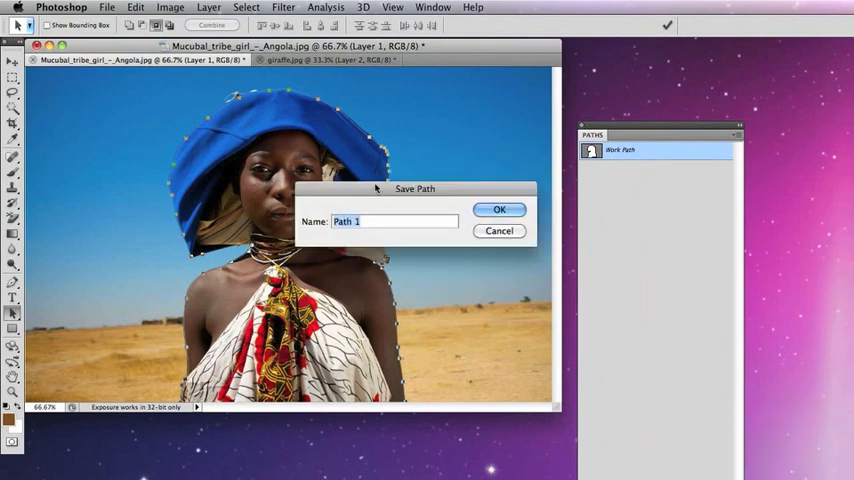
{"action": "left_click", "coordinate": [499, 209]}
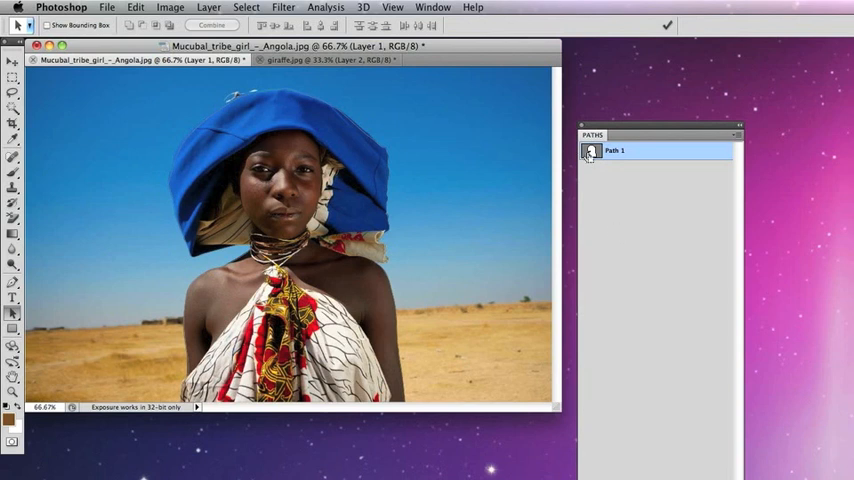
{"action": "left_click", "coordinate": [590, 151]}
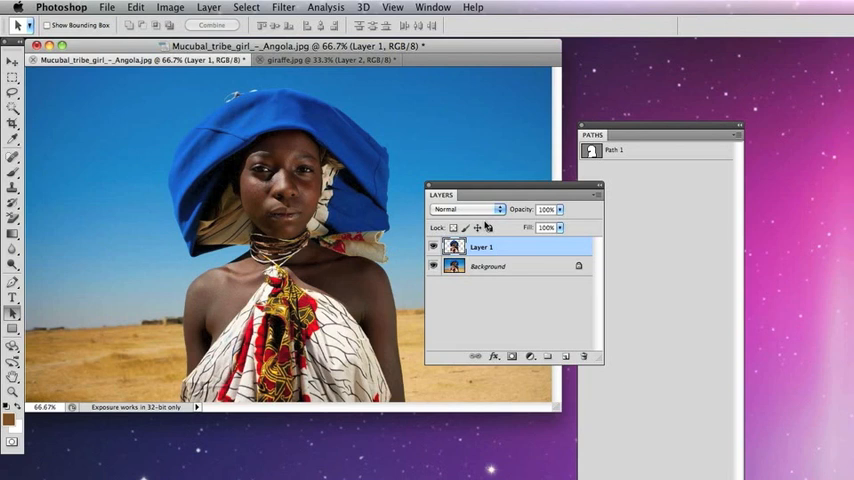
Step: Create Layer 2 below Layer 1 and fill it with white
{"action": "left_click", "coordinate": [487, 266]}
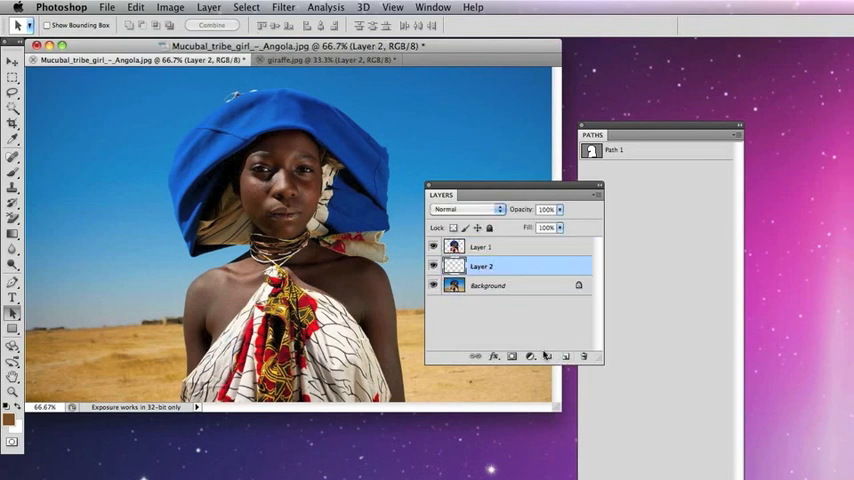
{"action": "left_click", "coordinate": [432, 247]}
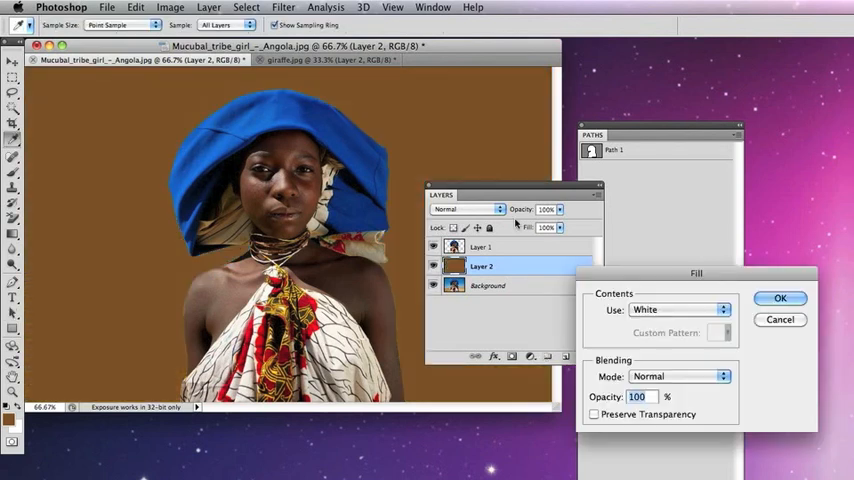
{"action": "left_click", "coordinate": [781, 298]}
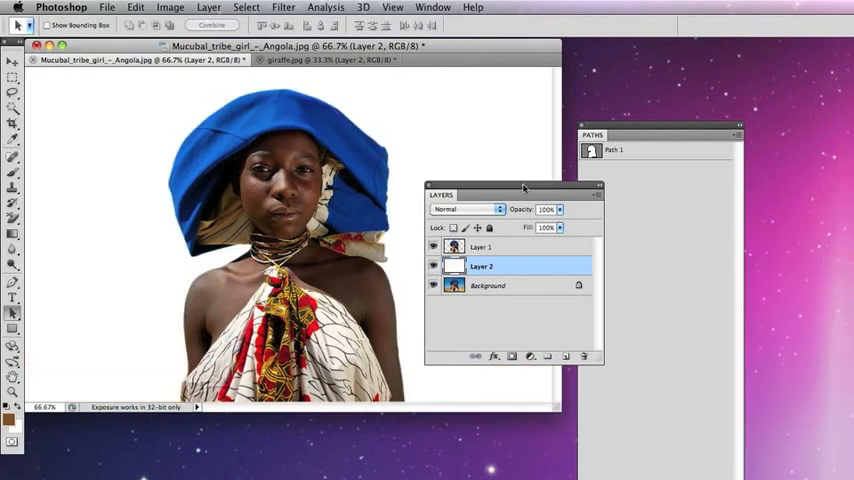